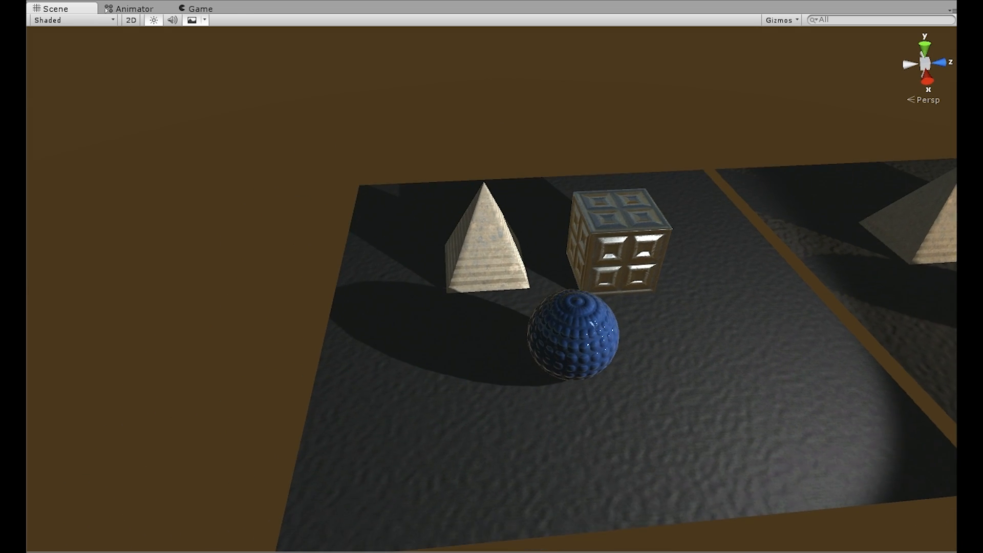
- Switch from the two-plane comparison to the Game view of the sci-fi corridor example
scroll(down, 3)
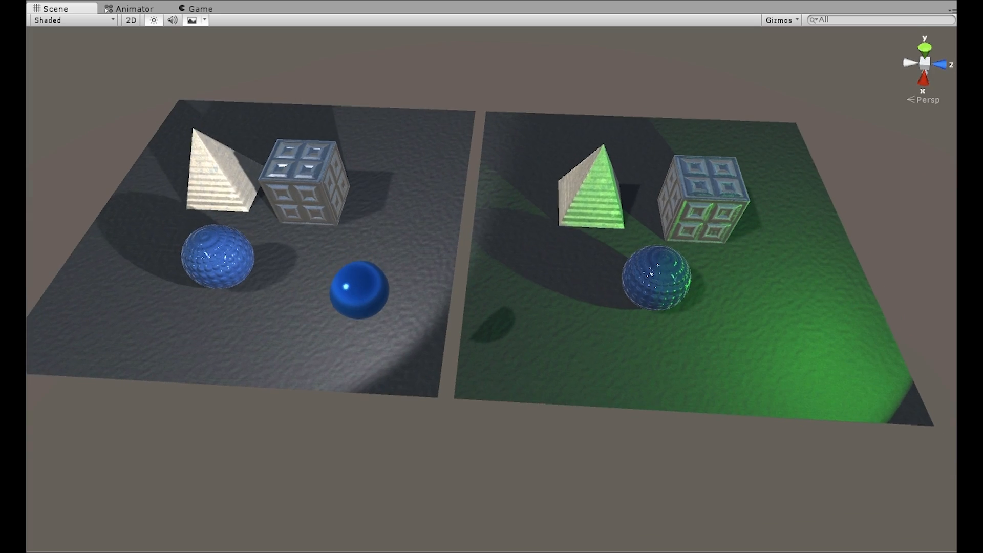
click(200, 8)
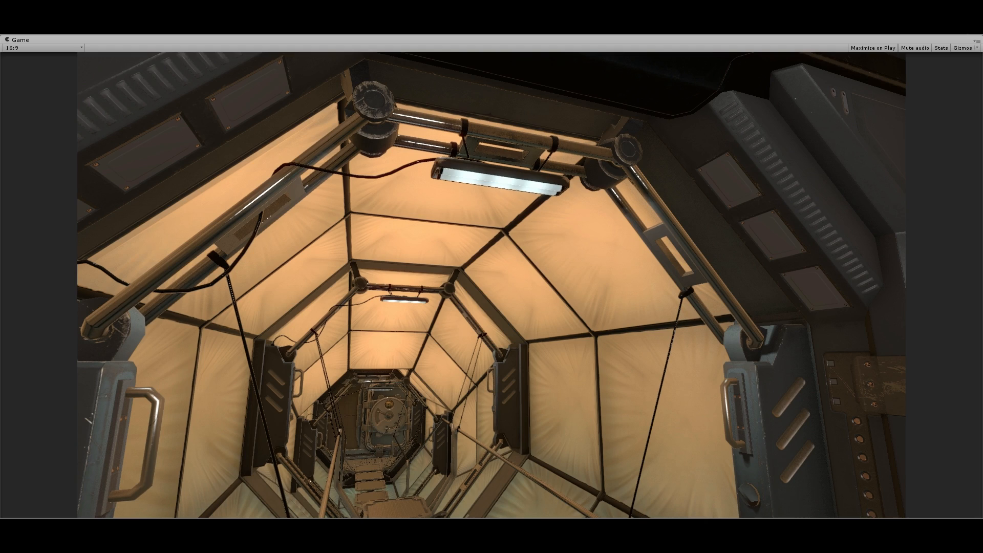